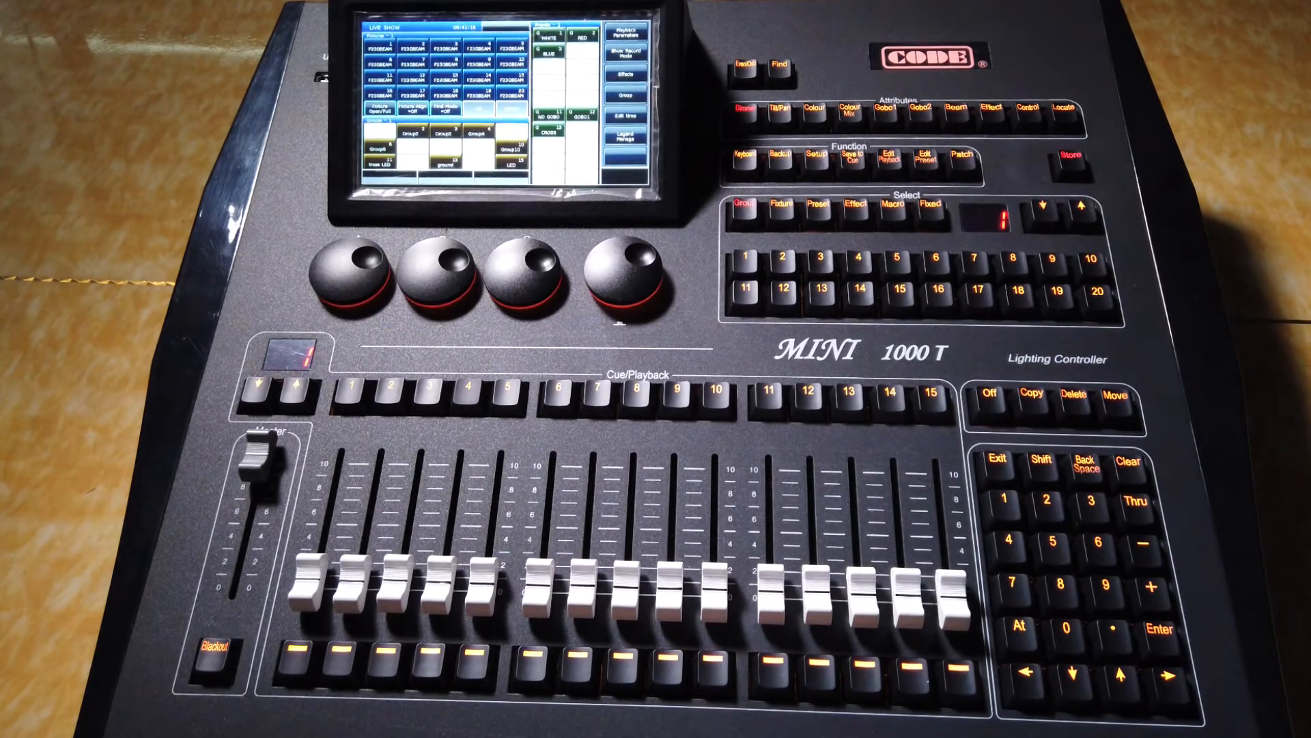
Step: Step the Select page display up from page 1 to a higher page number
left_click(1079, 209)
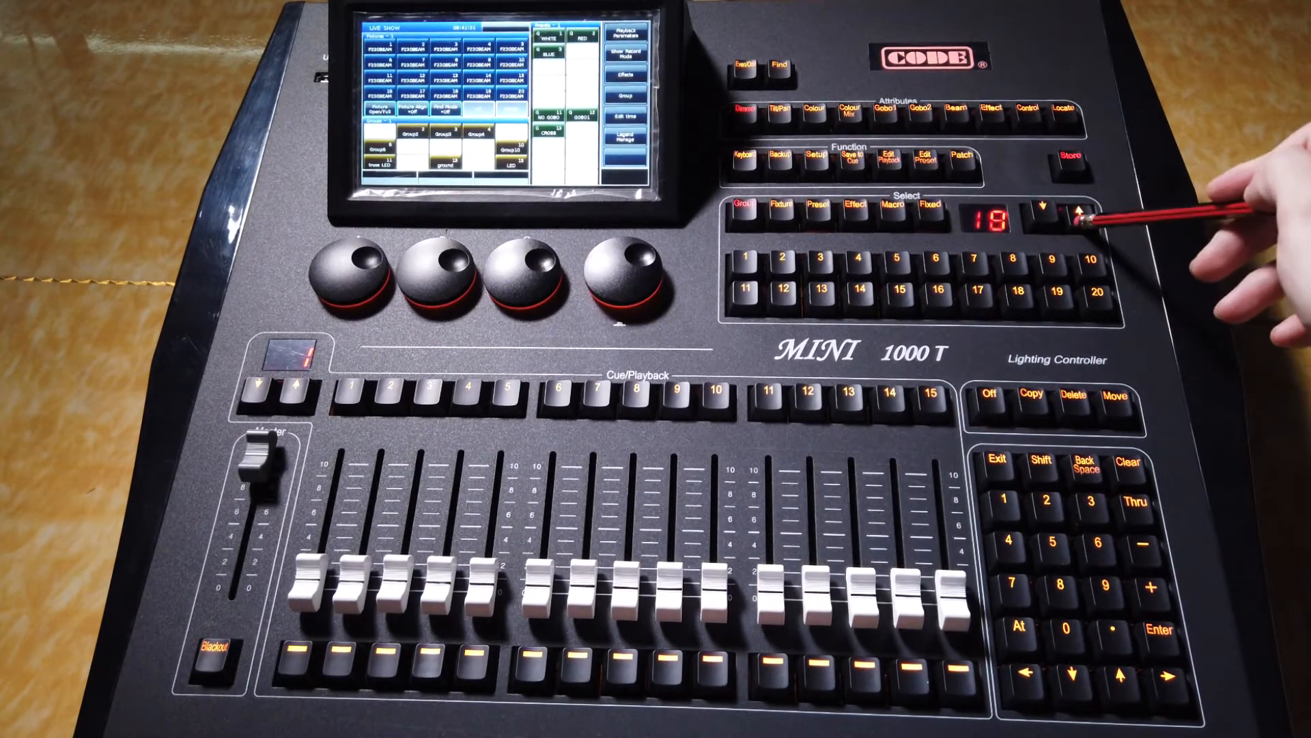
left_click(1041, 213)
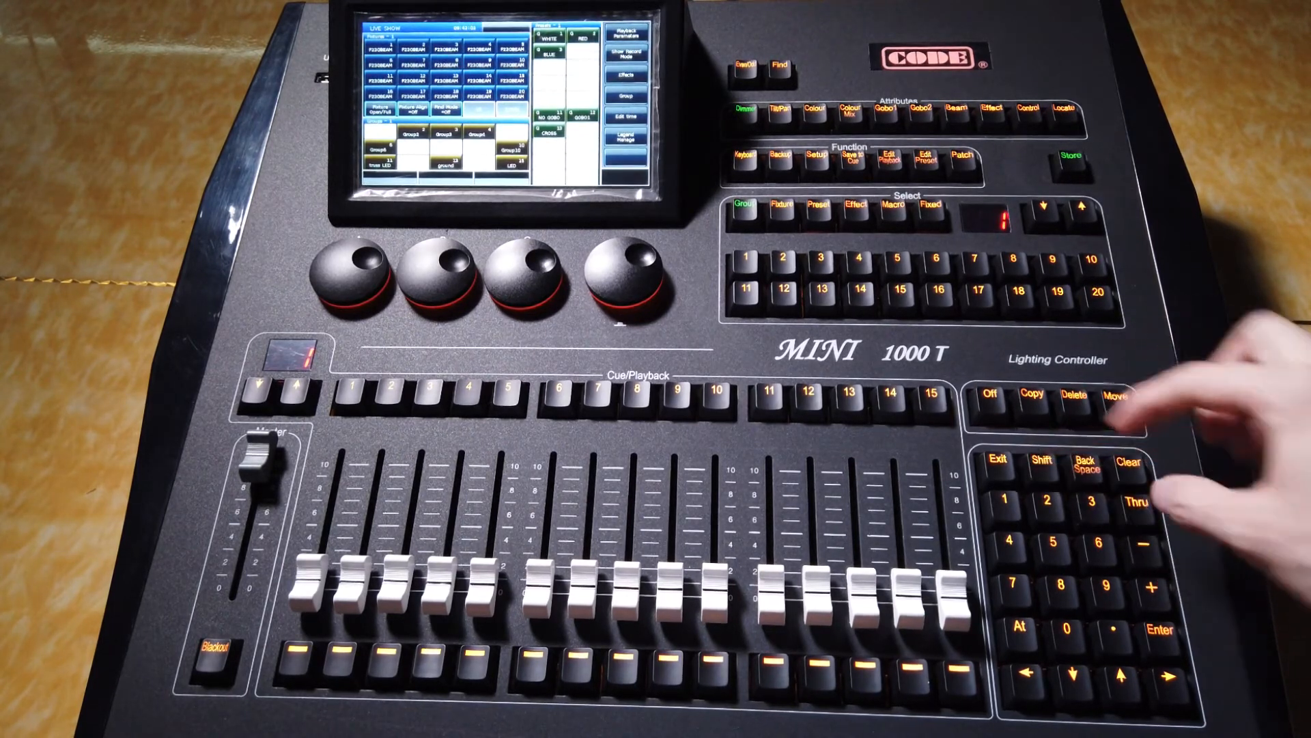
Step: Make a keypad entry with Shift so the Store and Group backlights glow green
left_click(1037, 463)
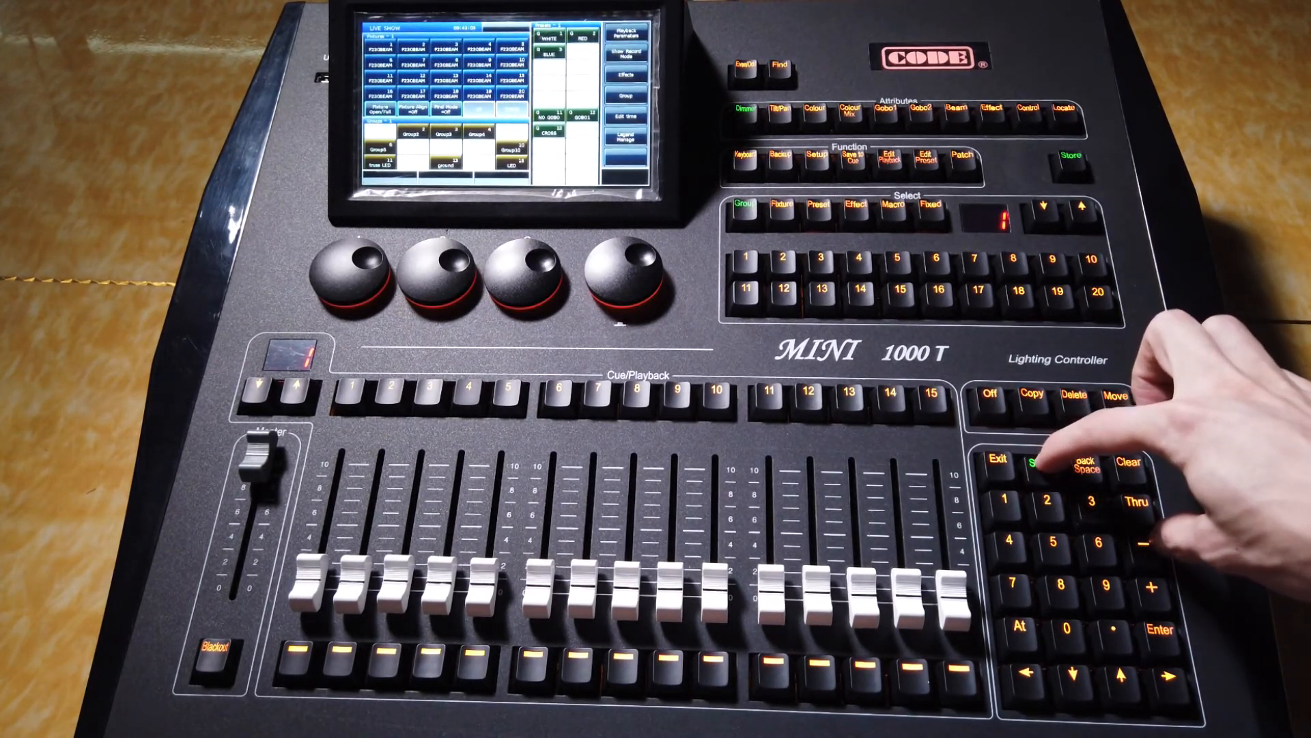